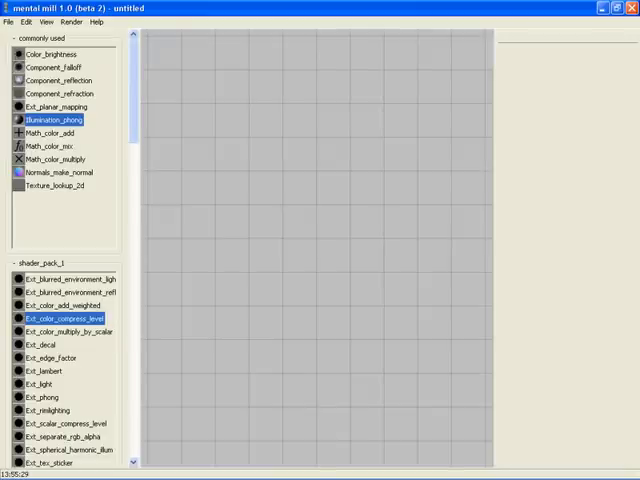
Step: Show the node toolbox and the parameter editor next to the empty graph
key(ctrl+t)
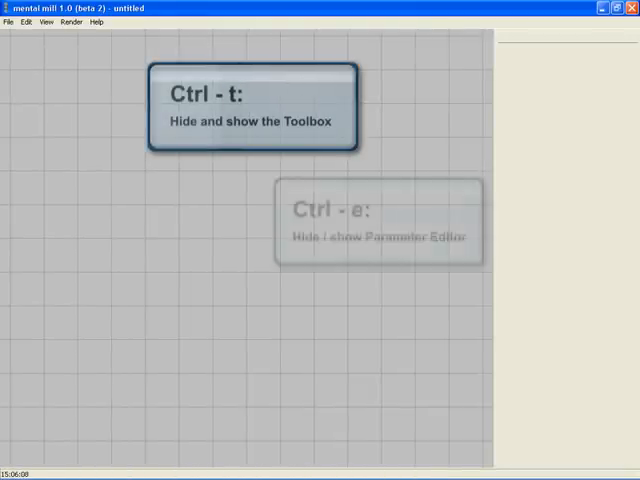
key(ctrl+t)
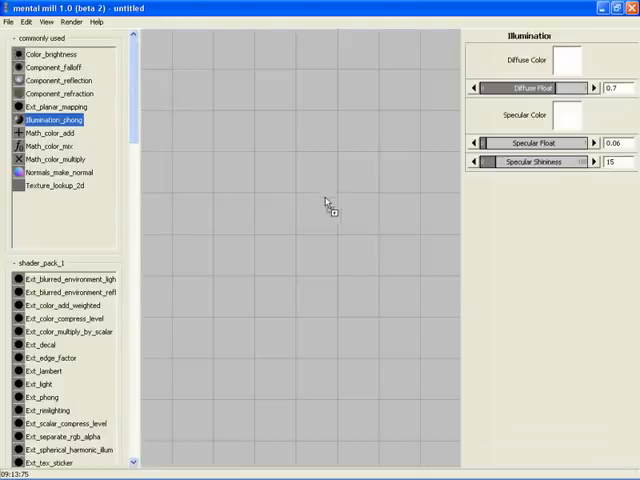
Step: Add an Illumination_phong node on a bumpy custom preview shape and adjust its diffuse colour and specular shininess
double_click(52, 120)
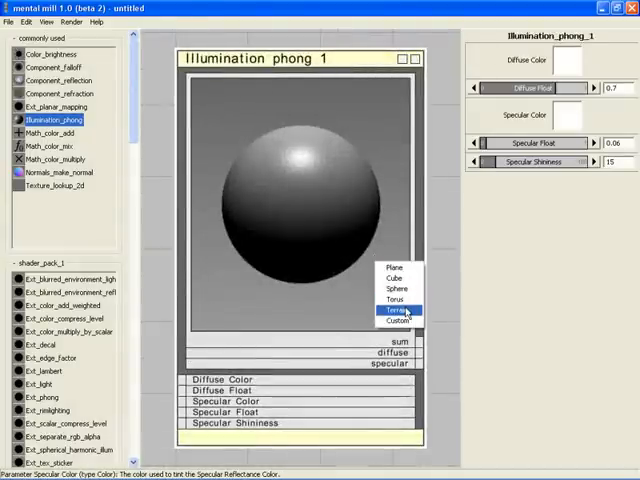
click(396, 312)
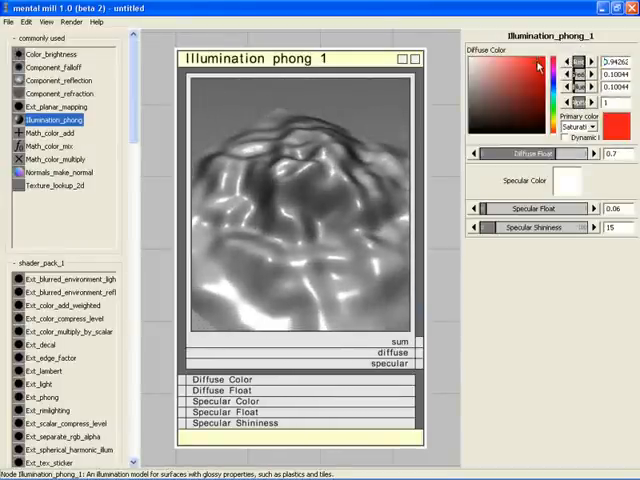
click(476, 56)
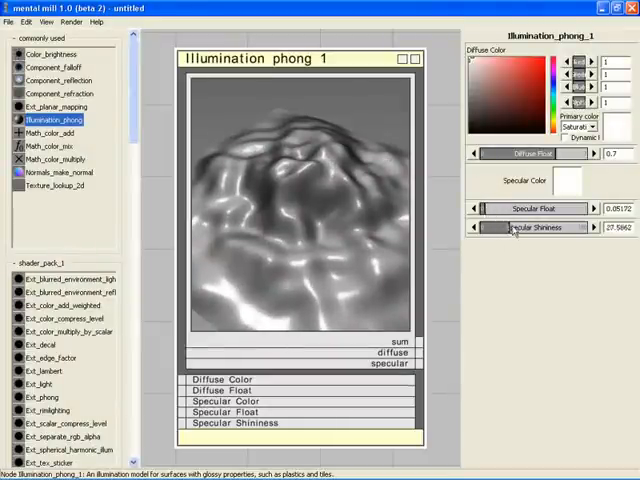
click(472, 228)
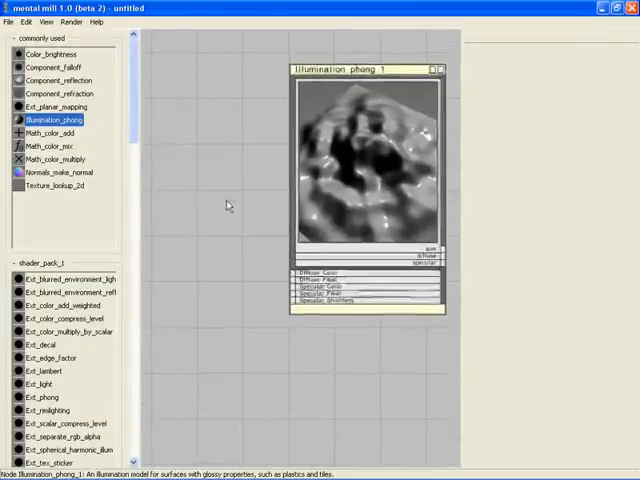
Step: Add a Normals_bumpmap node and wire it into a new normal state parameter on the Phong node
scroll(down, 3)
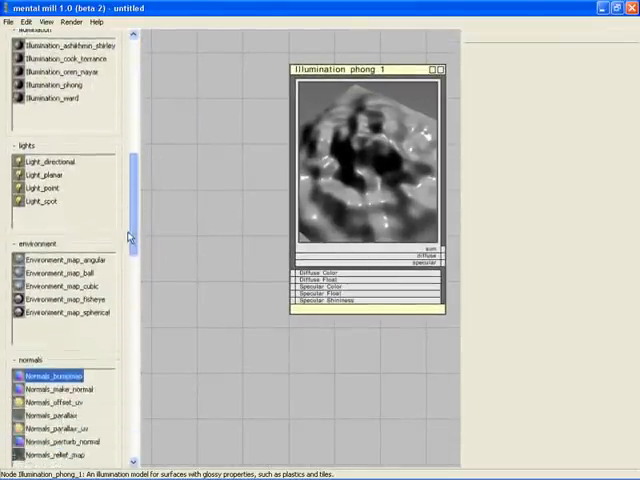
scroll(down, 3)
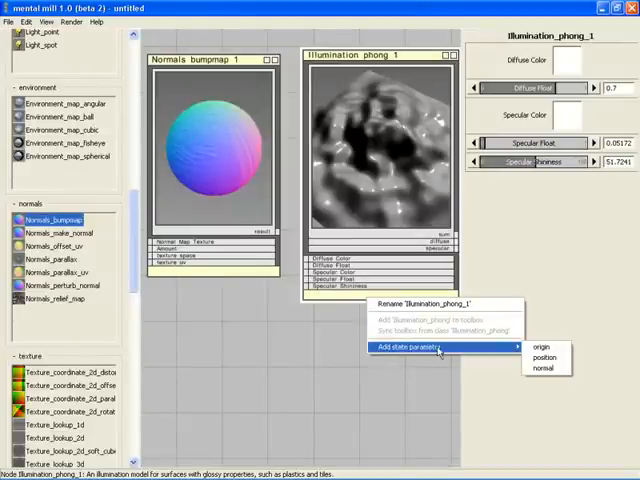
mouse_move(544, 356)
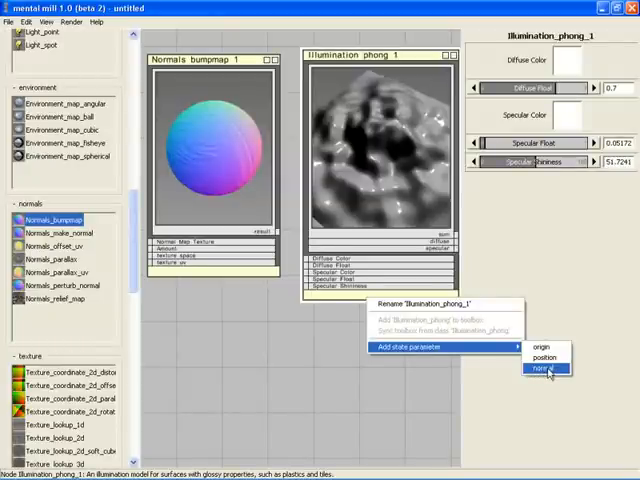
click(544, 368)
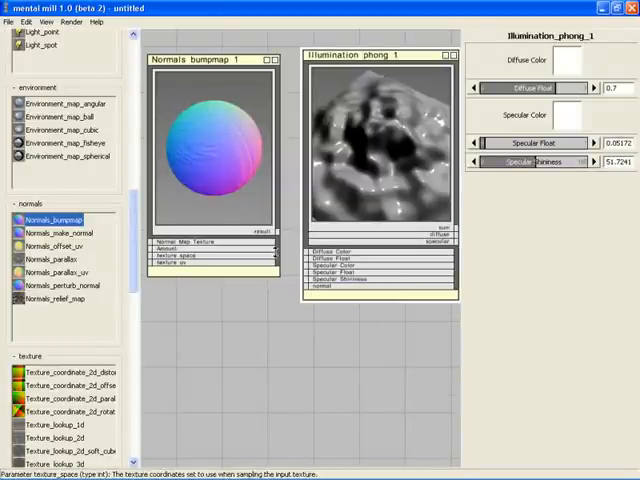
click(196, 60)
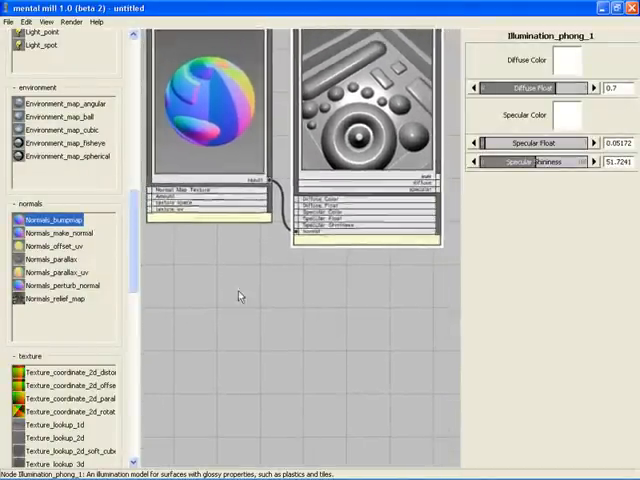
Step: Add a Generator_water node and load a .dds texture file into its texture slot
scroll(down, 3)
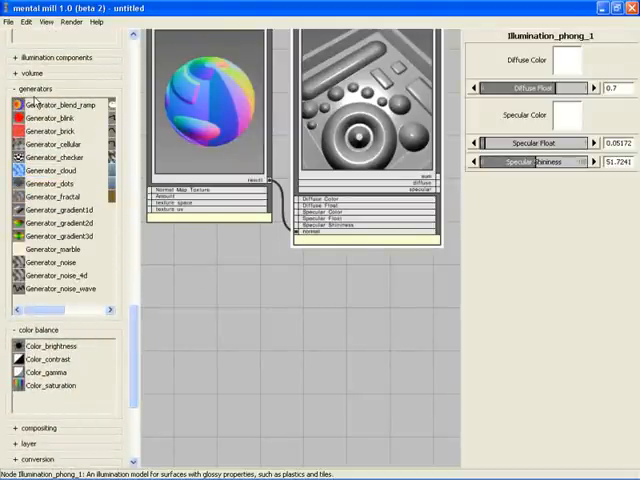
scroll(down, 3)
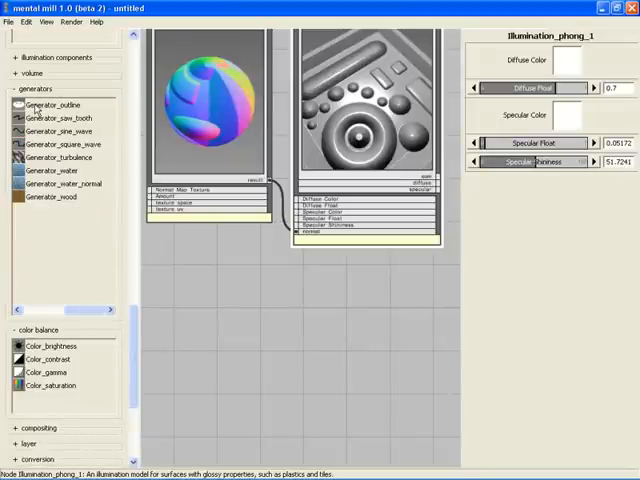
click(52, 170)
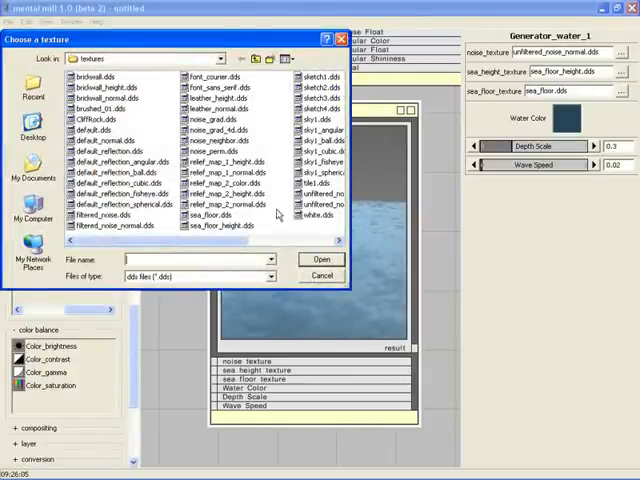
click(320, 216)
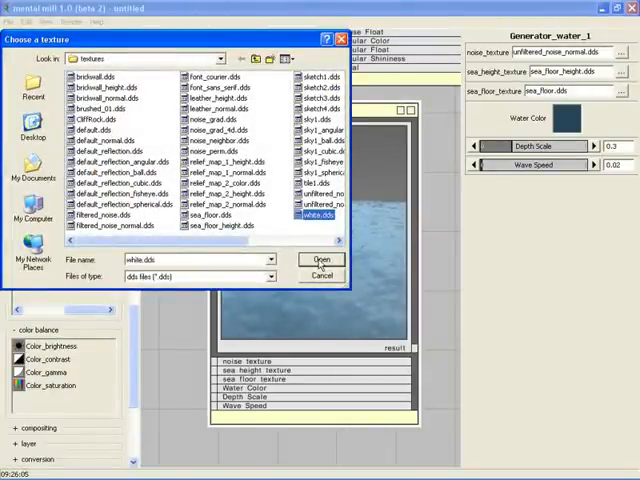
click(320, 260)
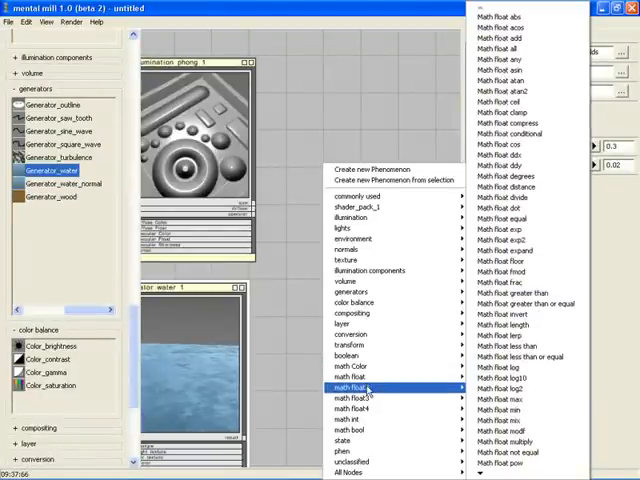
mouse_move(356, 396)
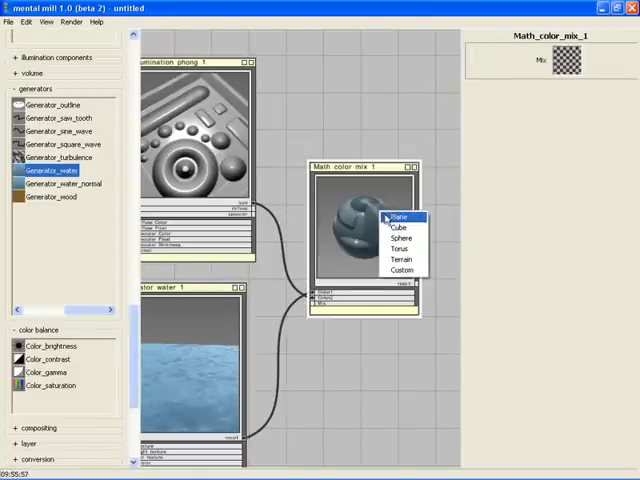
Step: Preview the Math_color_mix node on a flat plane and make the Phong diffuse colour red
click(396, 216)
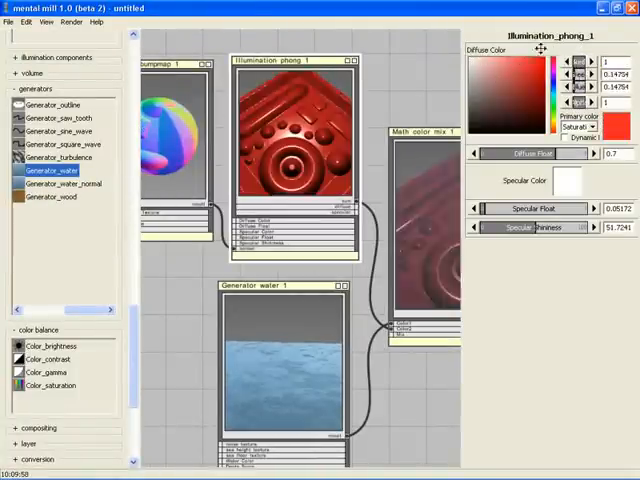
click(496, 62)
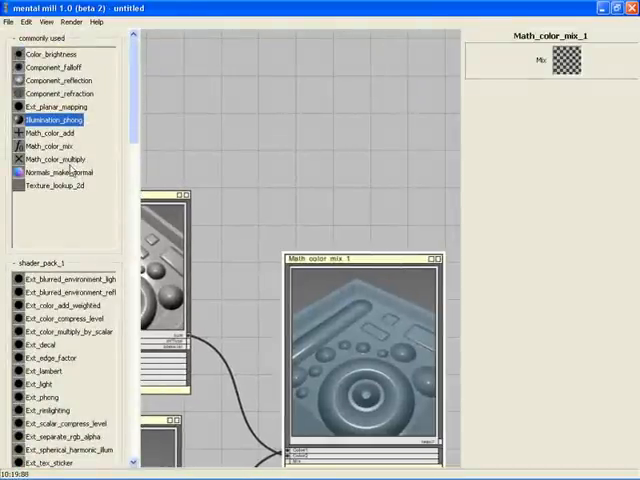
Step: Add a Texture_lookup_2d node and load a relief height map as its texture
click(56, 184)
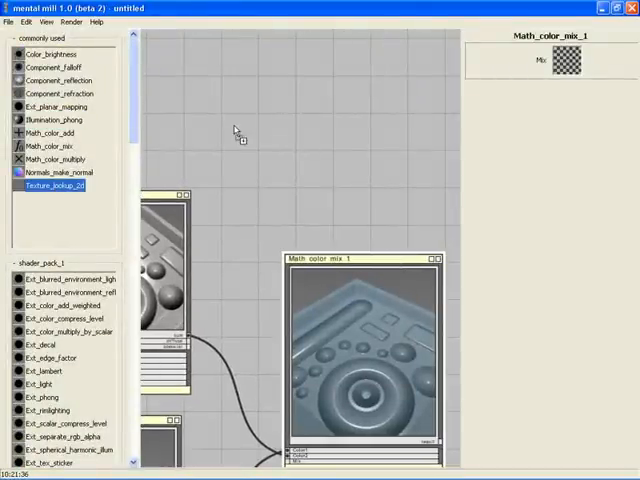
double_click(52, 186)
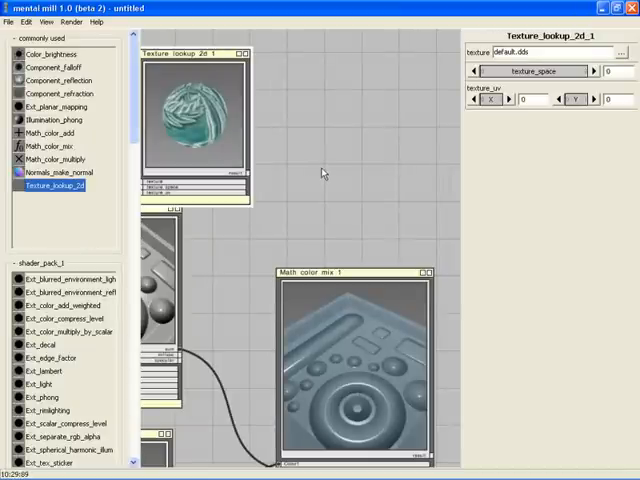
mouse_move(282, 192)
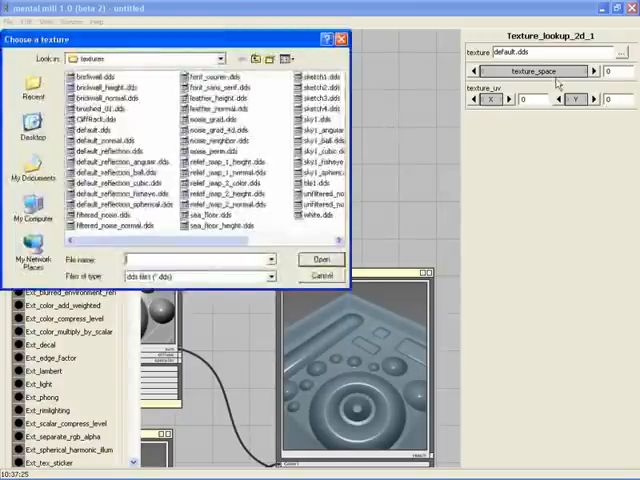
click(216, 162)
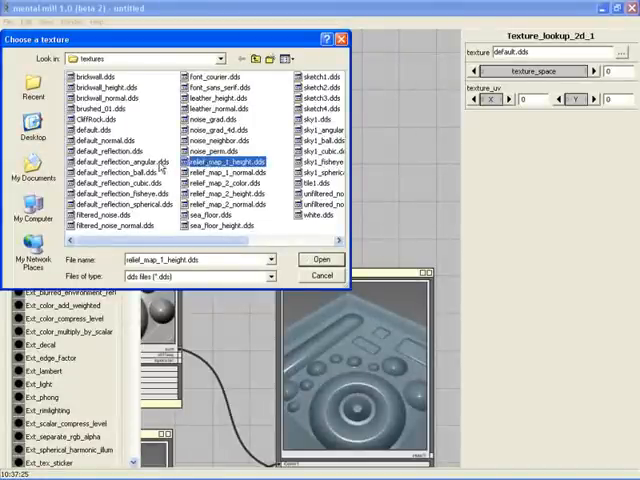
click(320, 260)
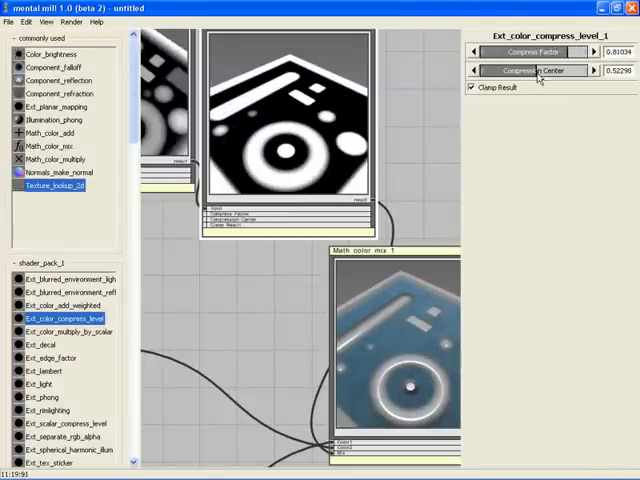
Step: Adjust Compress Factor and Compress Center so the mask reveals the relief, then floods it fully with water
click(472, 72)
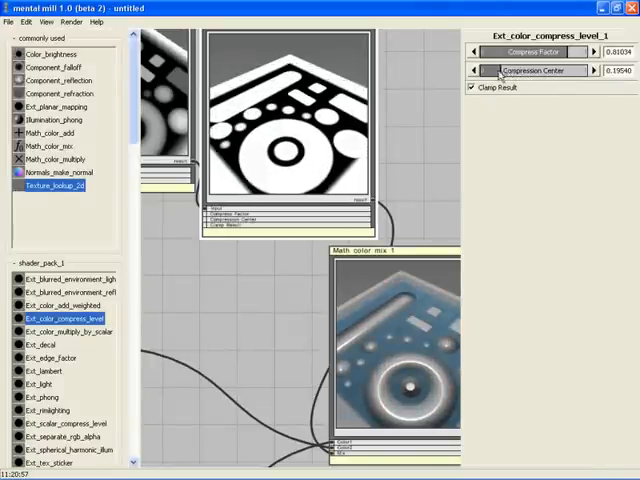
drag(500, 70, 560, 70)
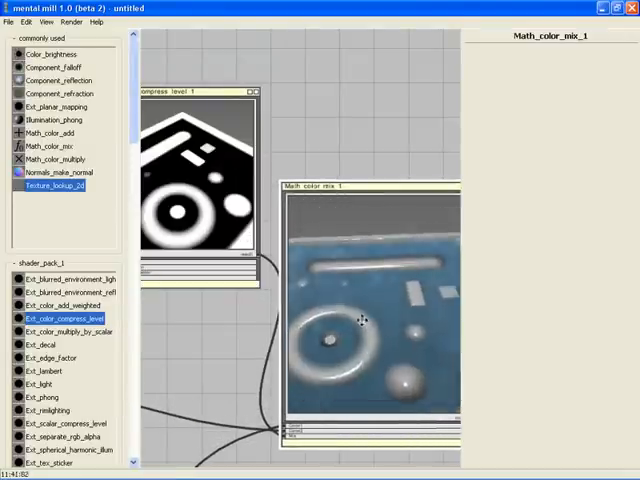
click(64, 318)
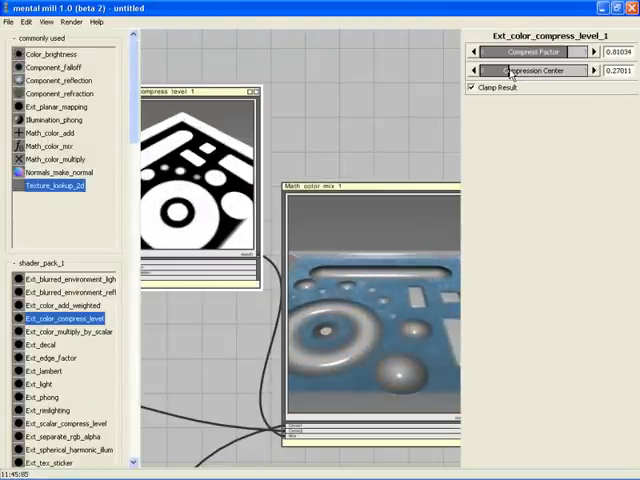
click(598, 72)
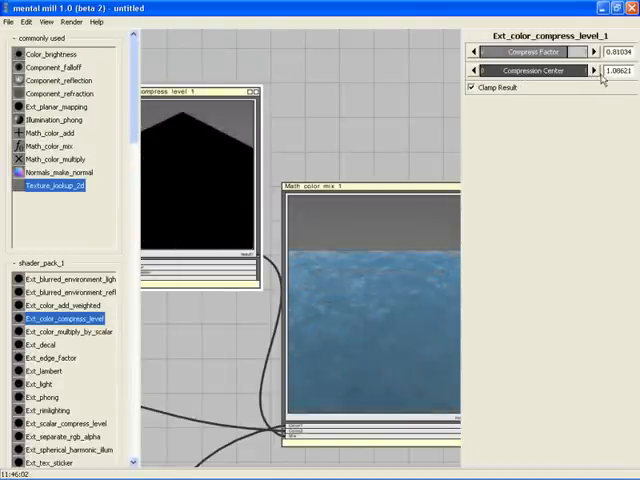